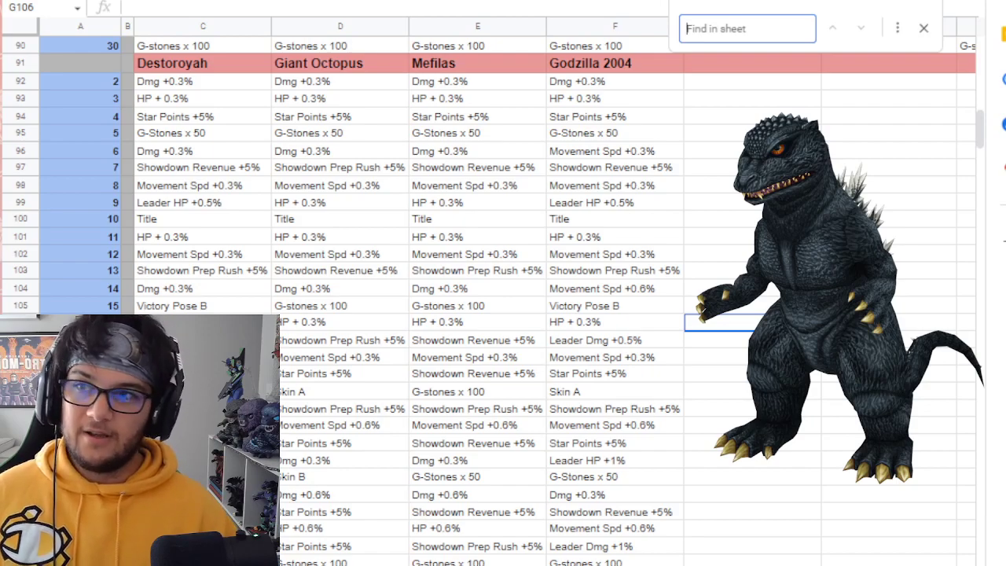
- Search the sheet for 'dmg' so every damage bonus cell is highlighted
type("d")
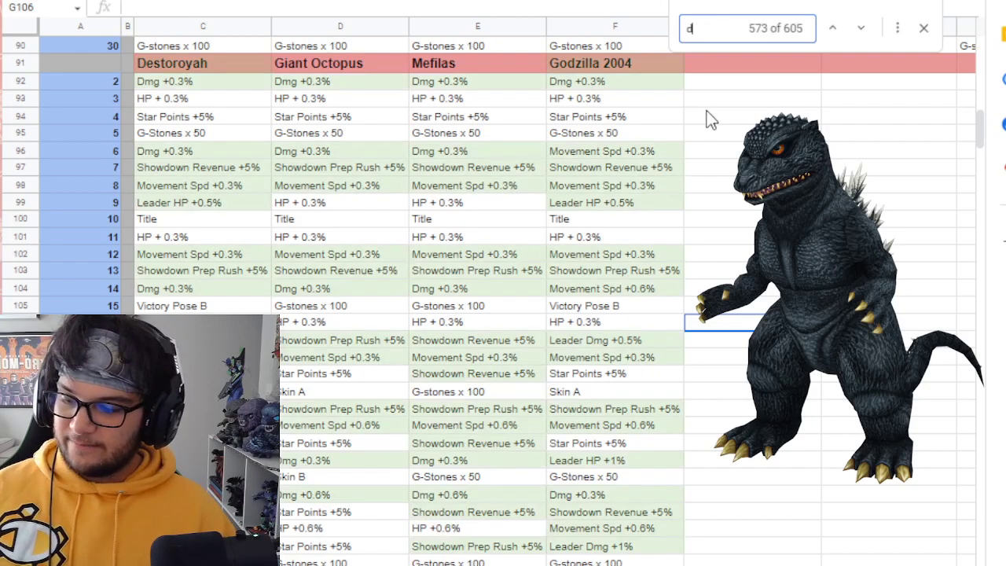
type("mg")
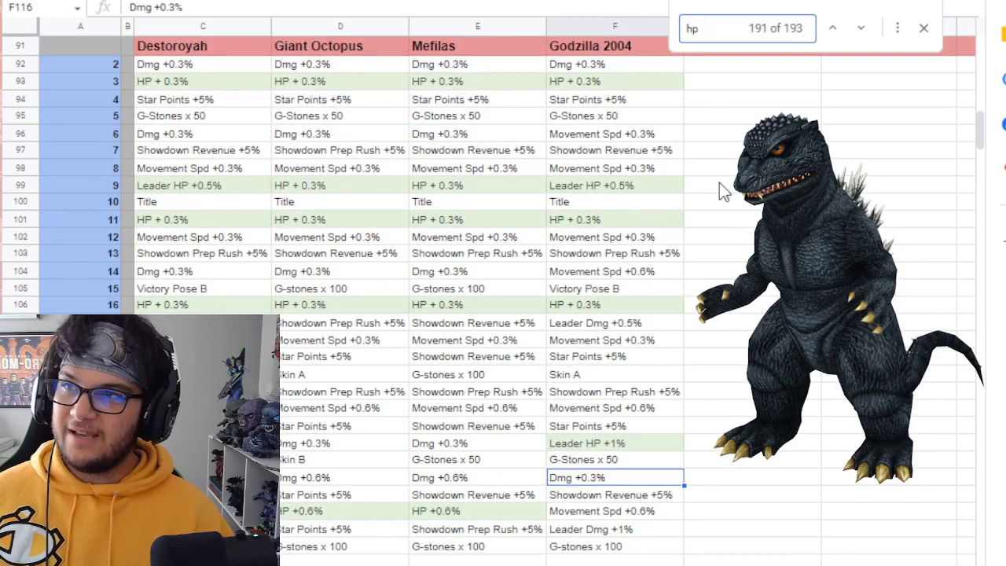
- With 'hp' matches highlighted, select Godzilla 2004's HP +0.3% reward cell
left_click(610, 82)
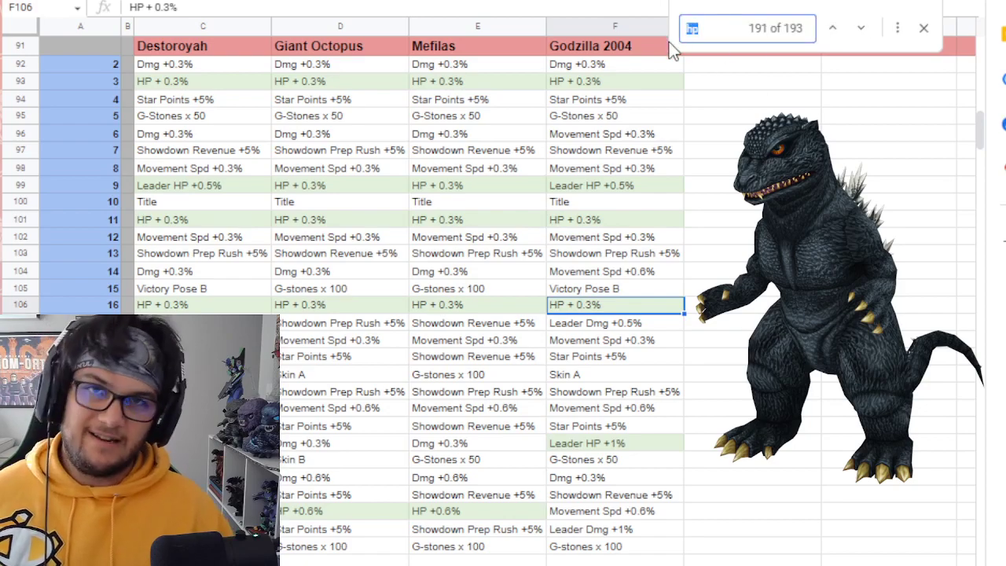
- Search for 'spd' and select Godzilla 2004's Movement Spd +0.3% and +0.6% reward cells
type("spd")
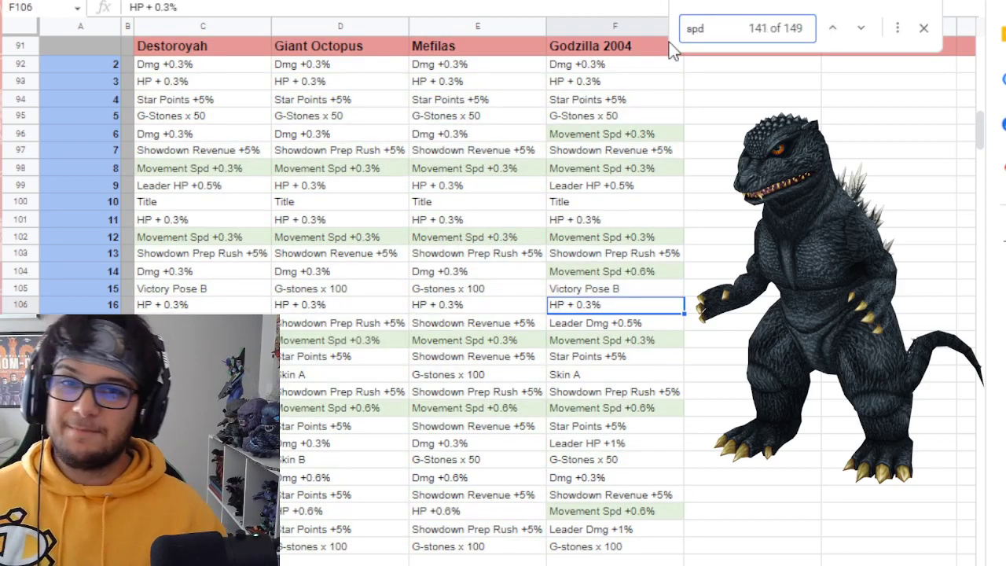
left_click(615, 132)
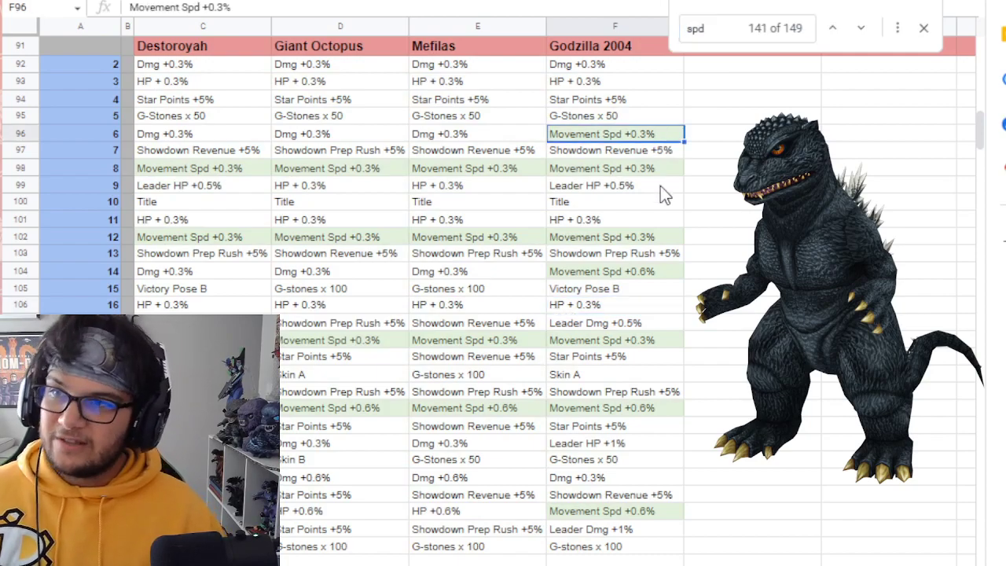
left_click(603, 235)
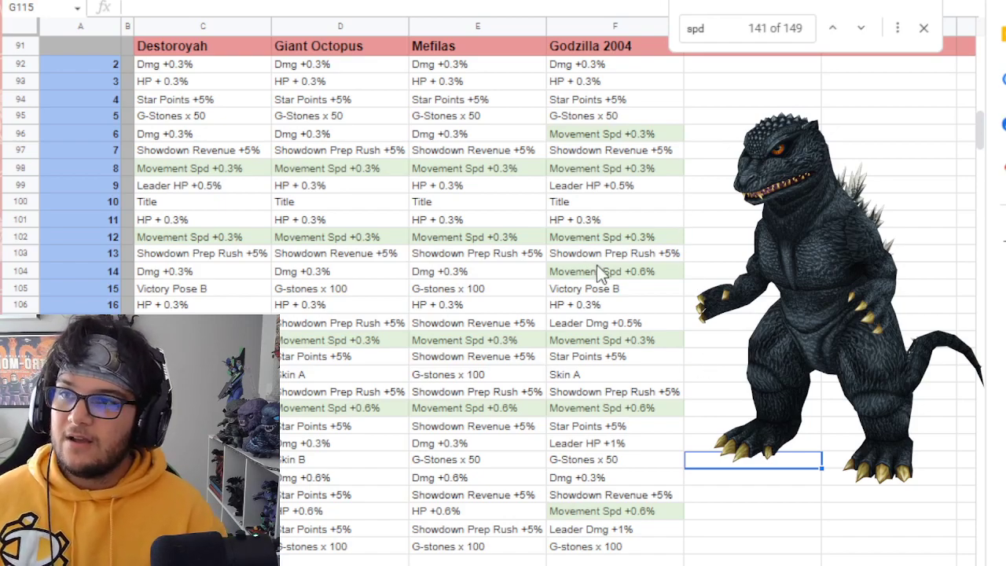
left_click(614, 270)
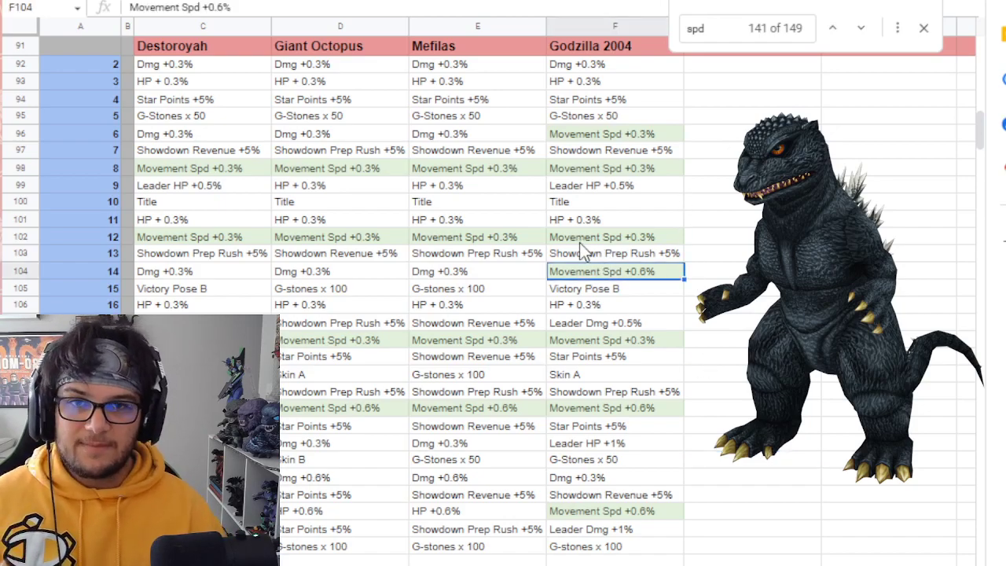